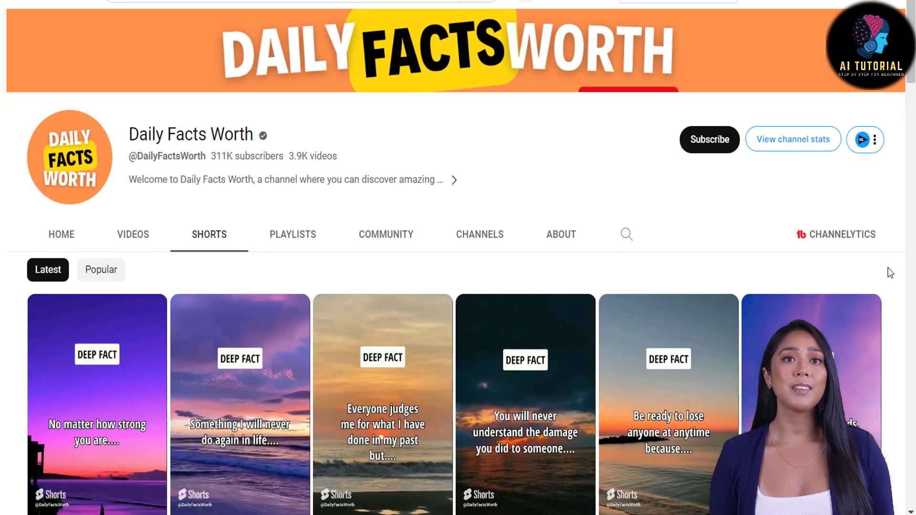
# - Review the finished Bill Gates quotes chat, then start a blank new chat
pyautogui.scroll(-3)
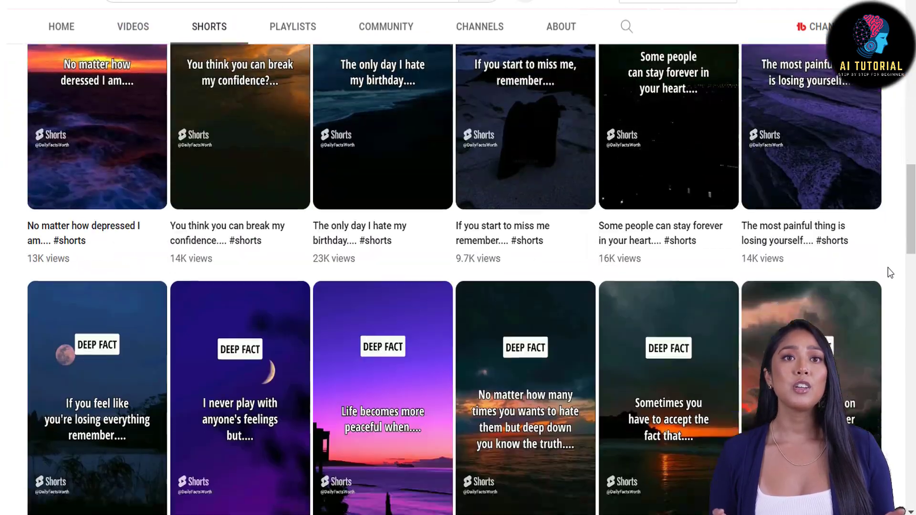
pyautogui.scroll(-3)
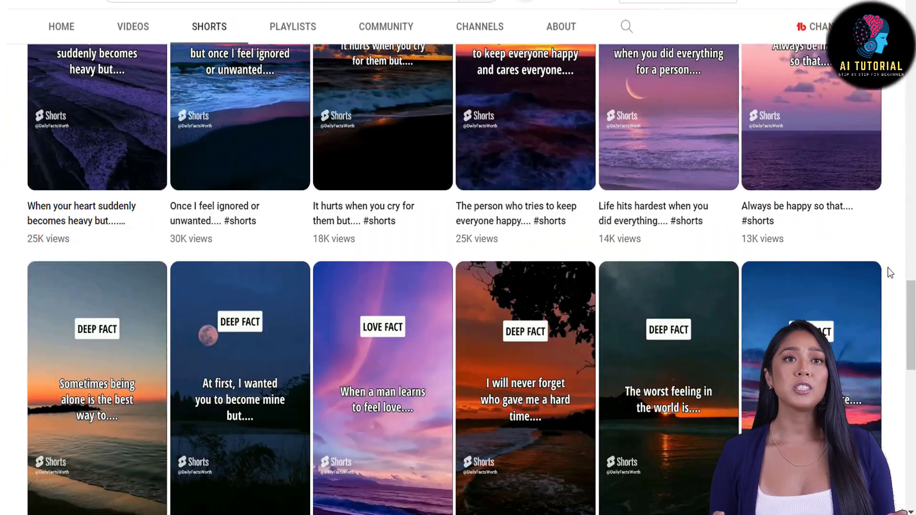
pyautogui.scroll(-3)
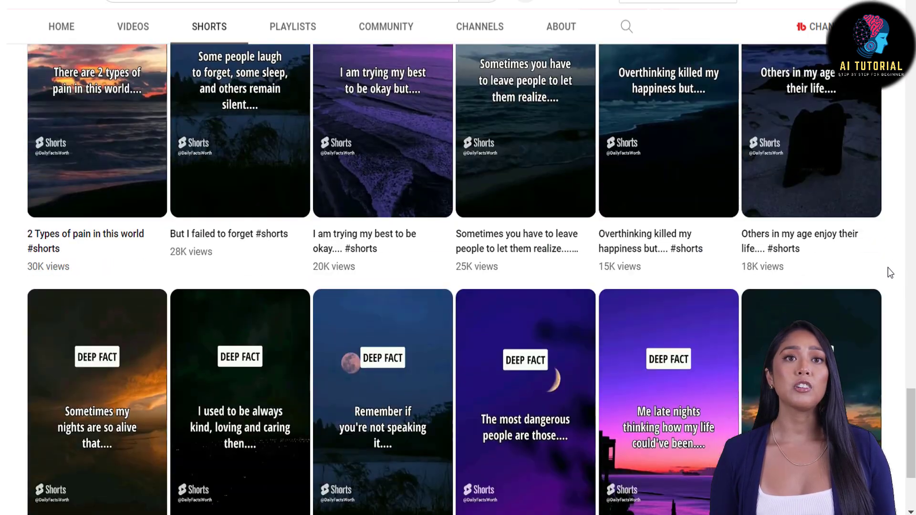
pyautogui.scroll(-3)
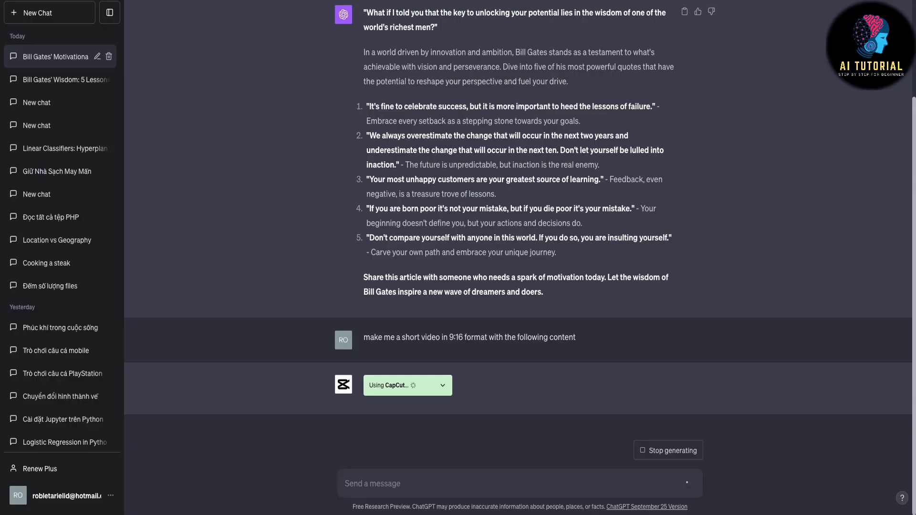
pyautogui.click(66, 495)
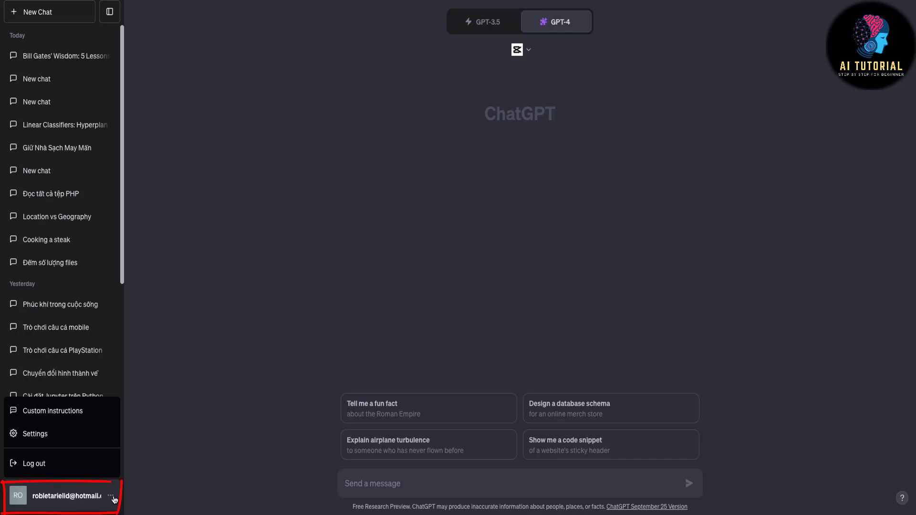
pyautogui.moveTo(34, 433)
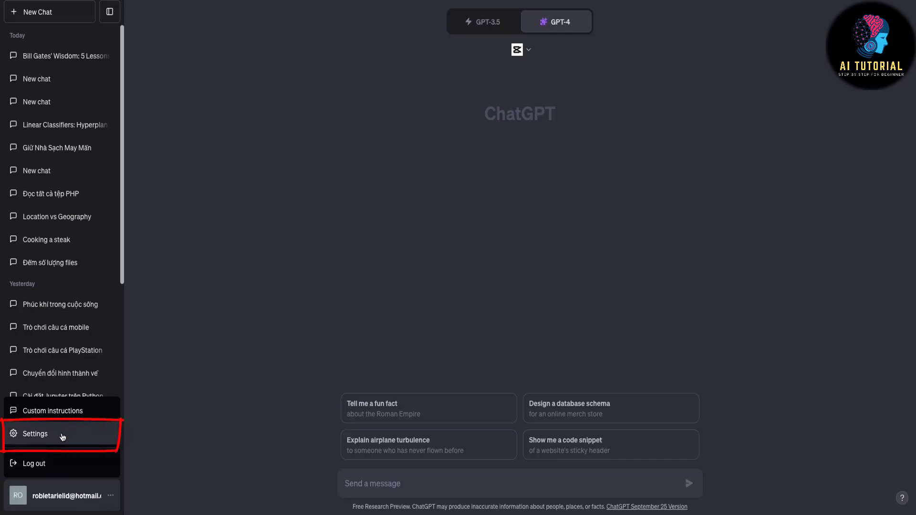
# - Confirm Plugins is enabled under Settings > Beta features and return to the chat
pyautogui.click(33, 434)
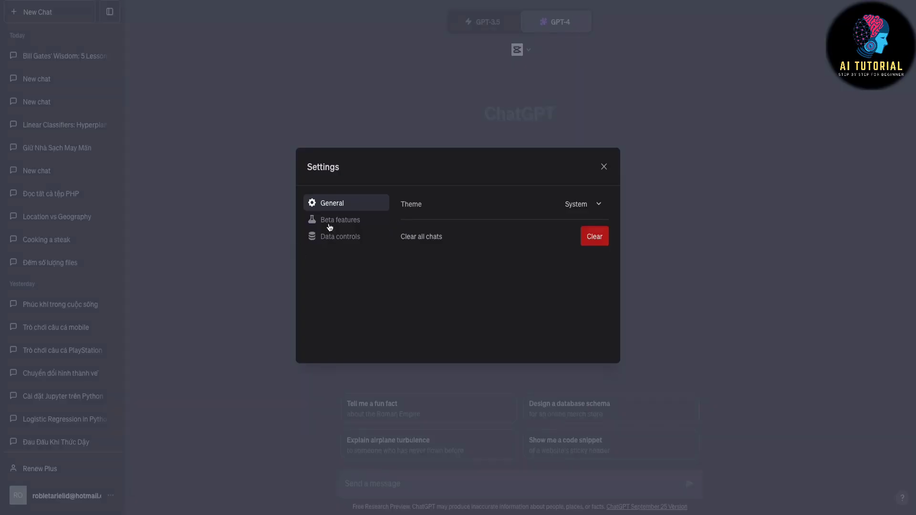
pyautogui.click(339, 220)
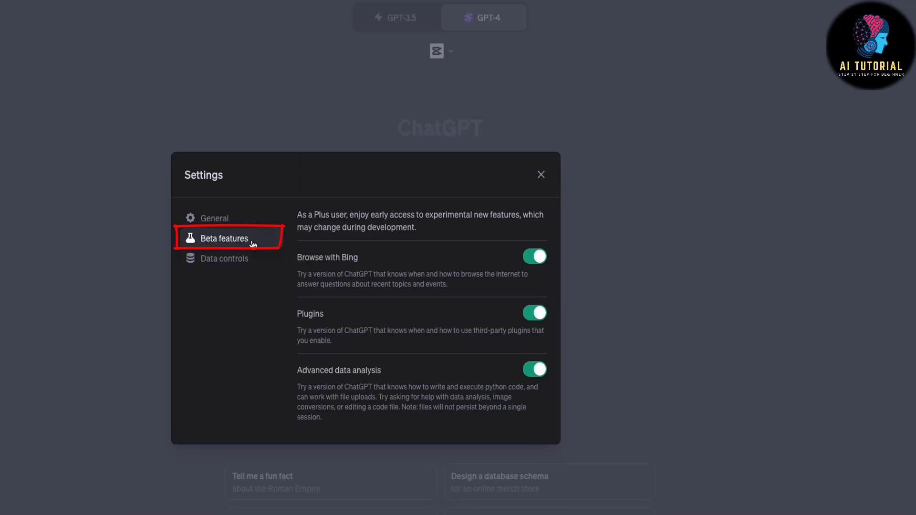
pyautogui.doubleClick(309, 314)
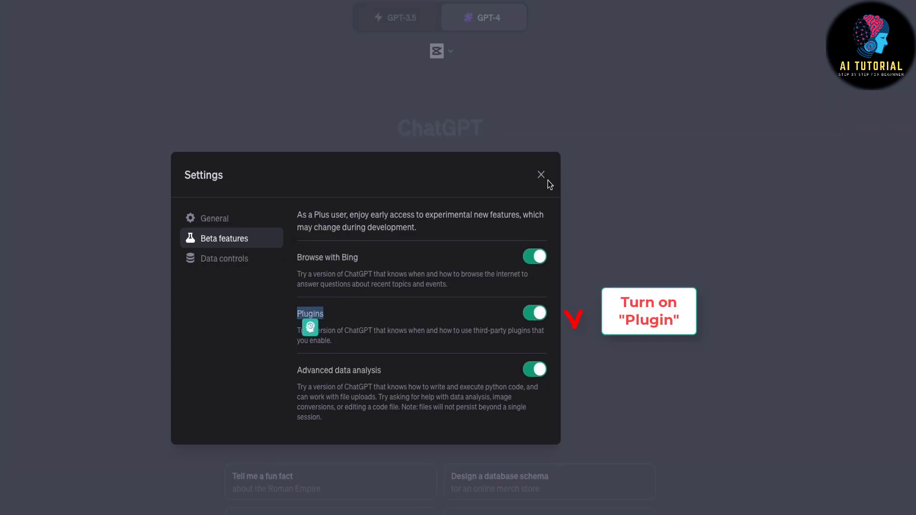
pyautogui.click(540, 174)
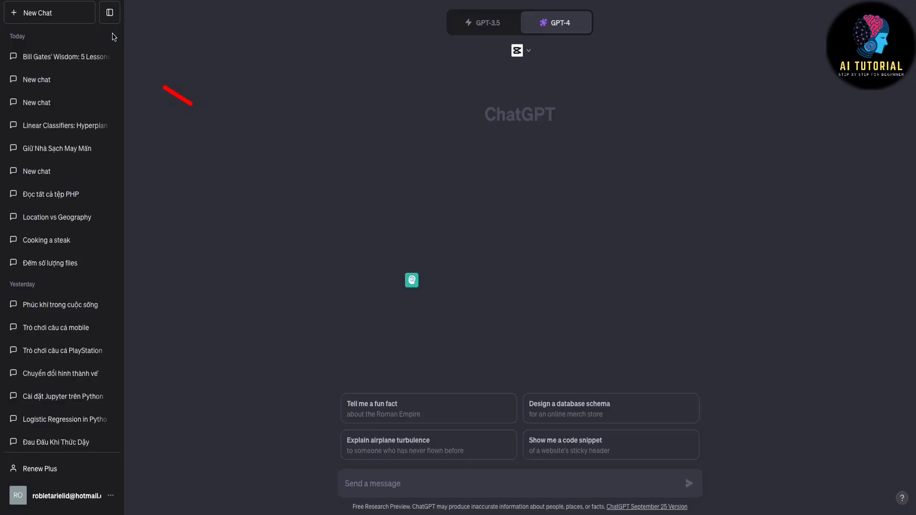
# - Begin a new GPT-4 chat, review the enabled plugins and enter the Plugin store
pyautogui.click(49, 12)
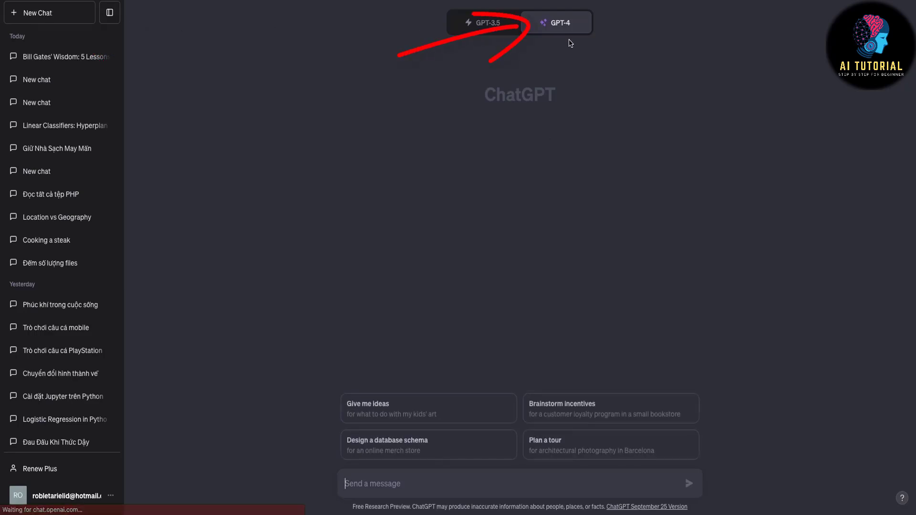
pyautogui.click(555, 22)
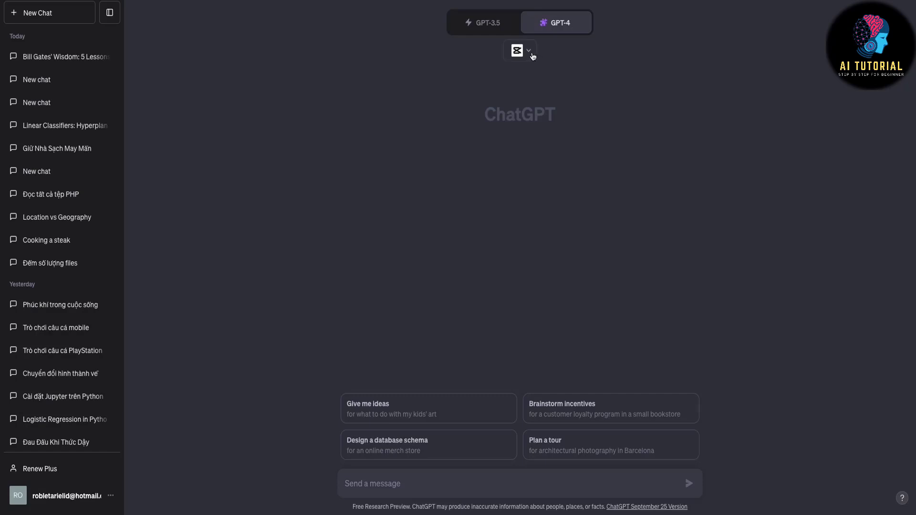
pyautogui.click(519, 49)
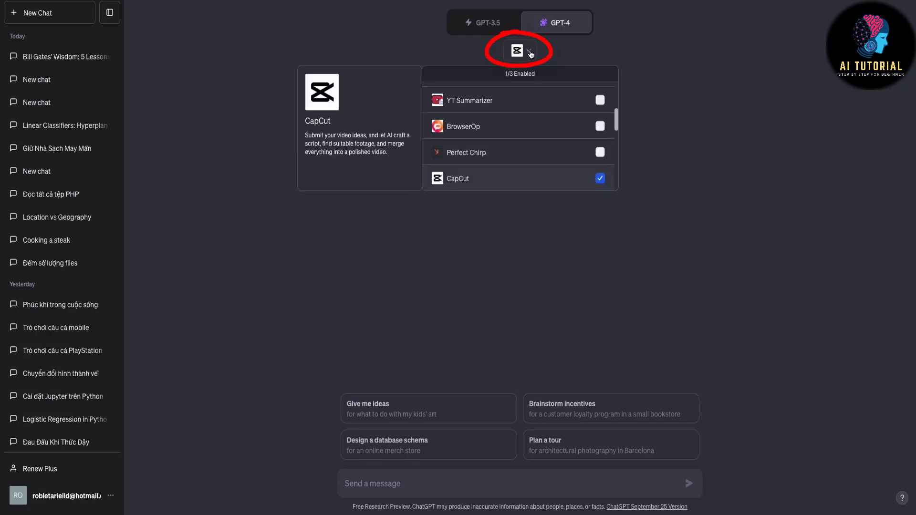
pyautogui.scroll(-3)
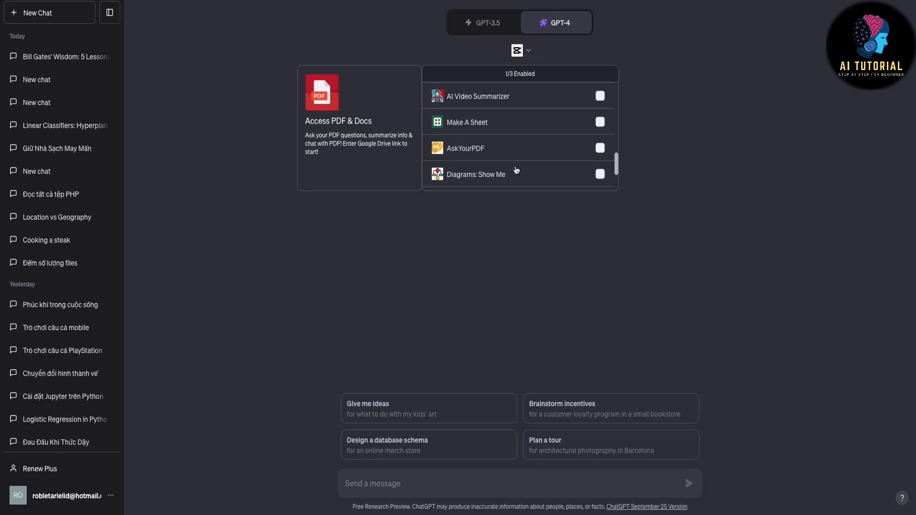
pyautogui.scroll(-3)
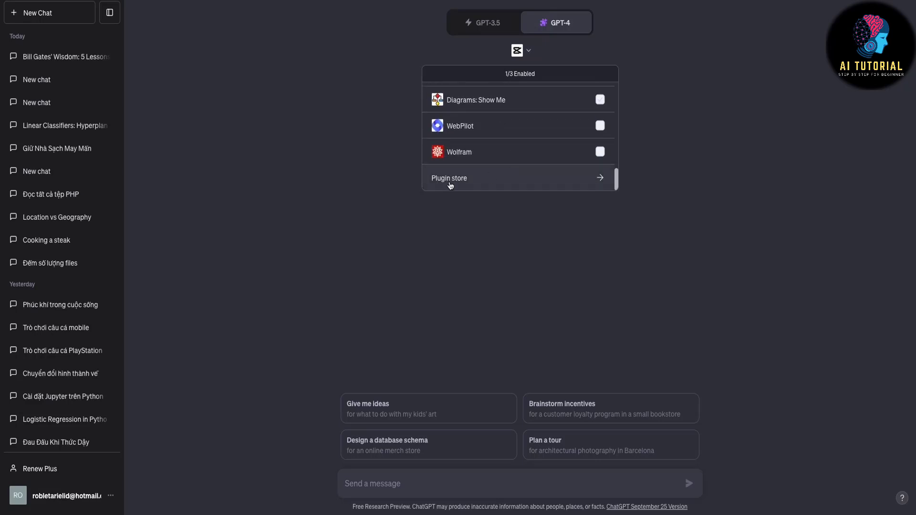
pyautogui.click(448, 179)
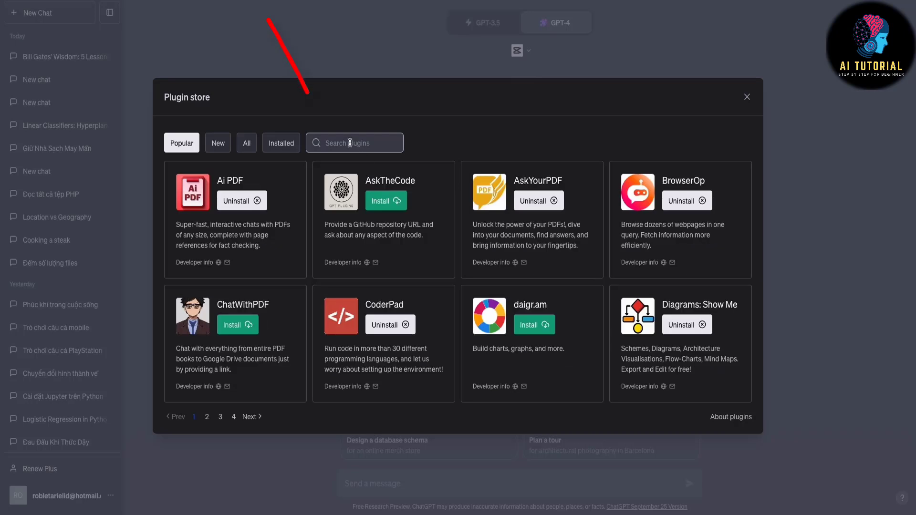
# - Search the store for CapCut, confirm it is installed, and close the store
pyautogui.write('capcut')
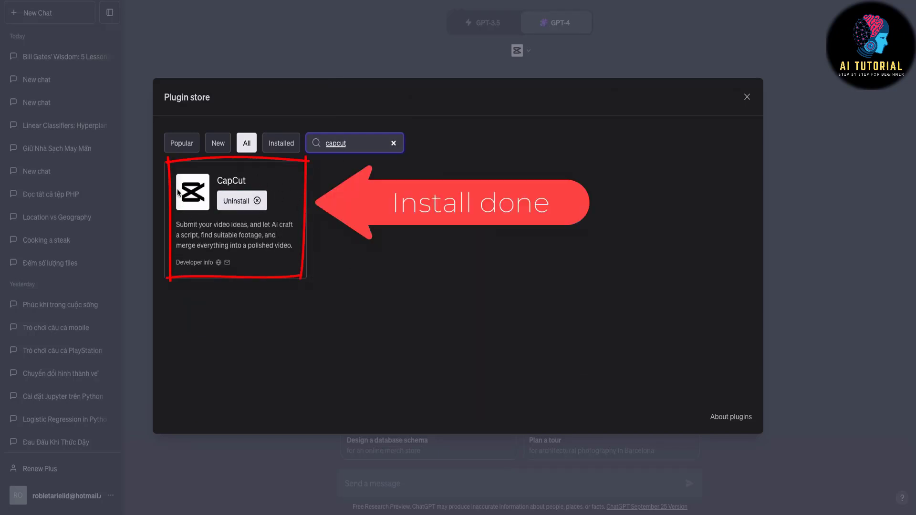
pyautogui.click(746, 98)
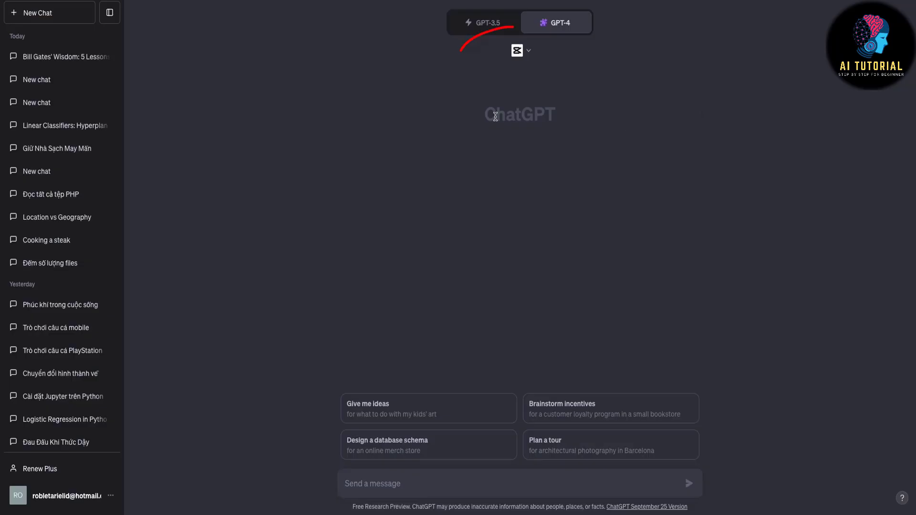
# - Send the quotes with 'make me a short video in 9:16 format' and follow the returned video link
pyautogui.click(519, 51)
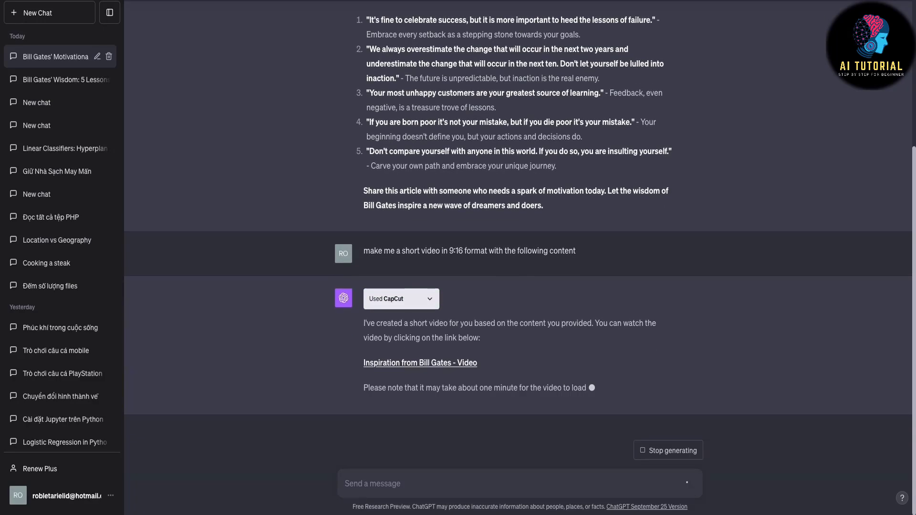
pyautogui.click(420, 363)
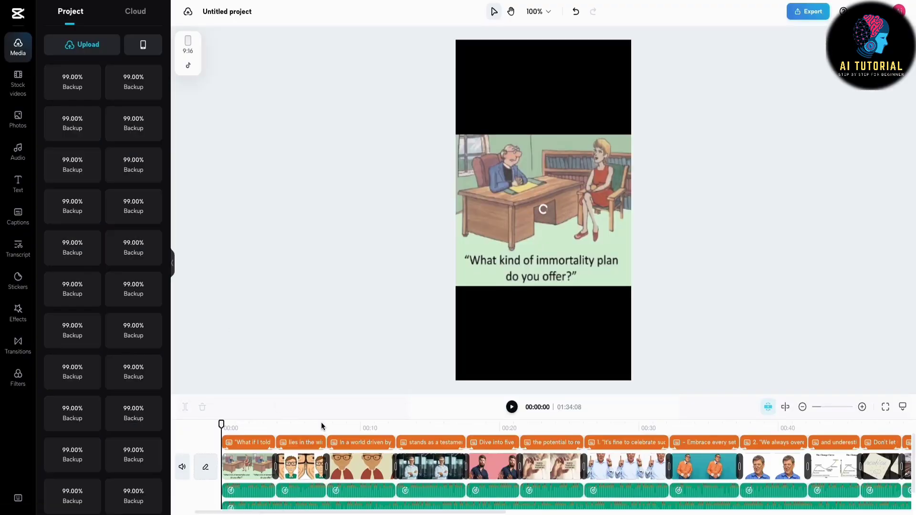
# - Select the narration track and browse background music tracks in the Audio library
pyautogui.click(511, 407)
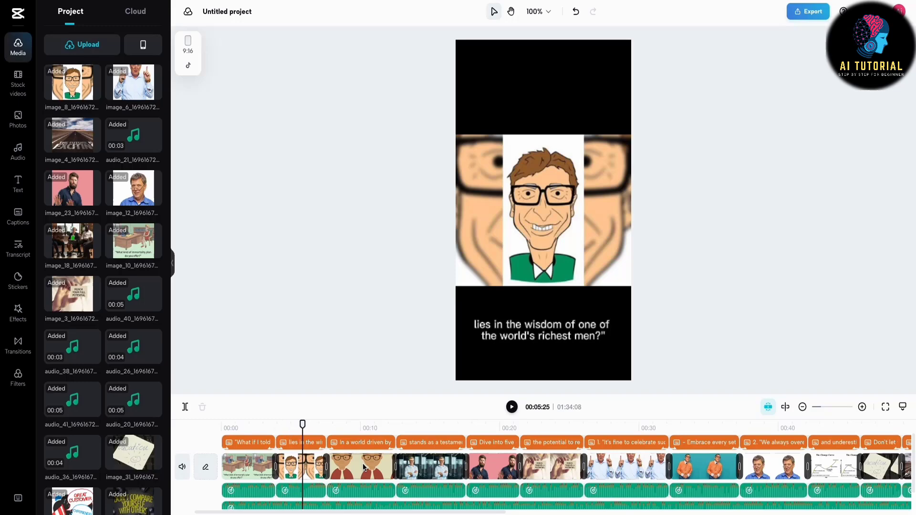
pyautogui.click(579, 423)
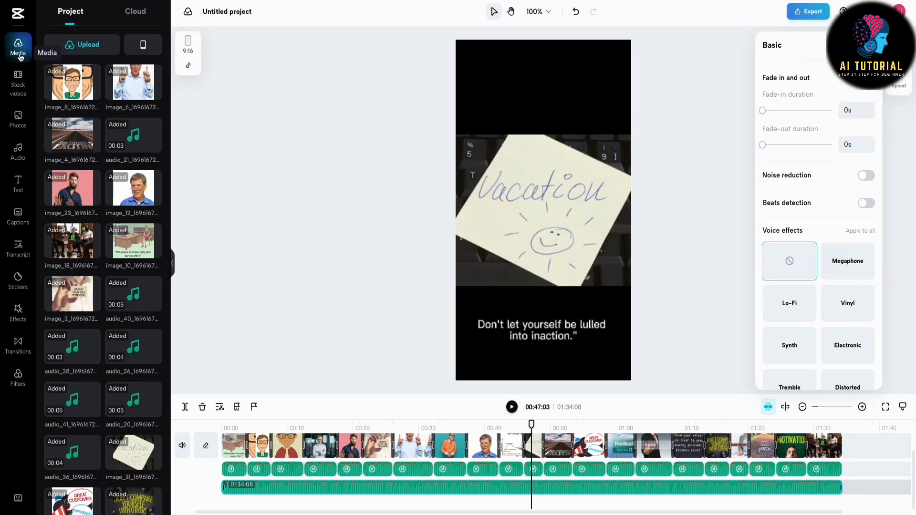
pyautogui.click(17, 152)
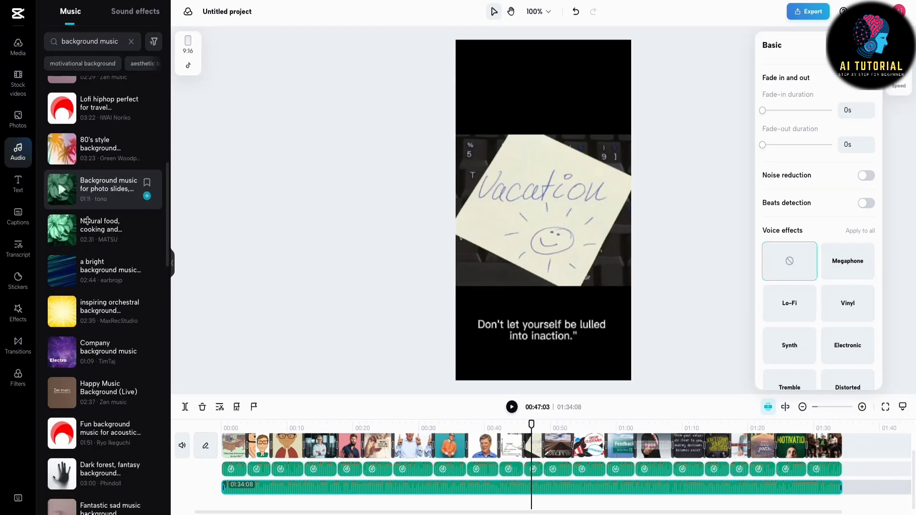
pyautogui.click(17, 345)
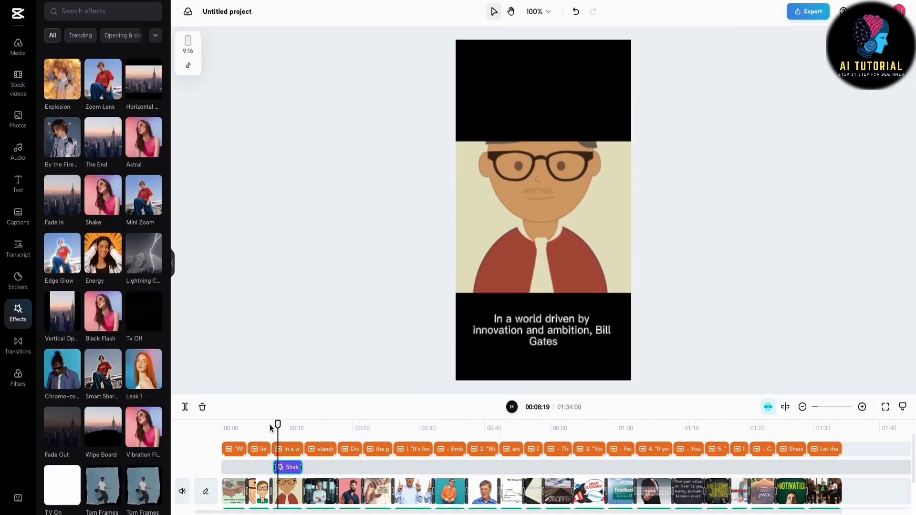
# - Preview Shake and add the Astral effect over the video's opening clips
pyautogui.click(511, 408)
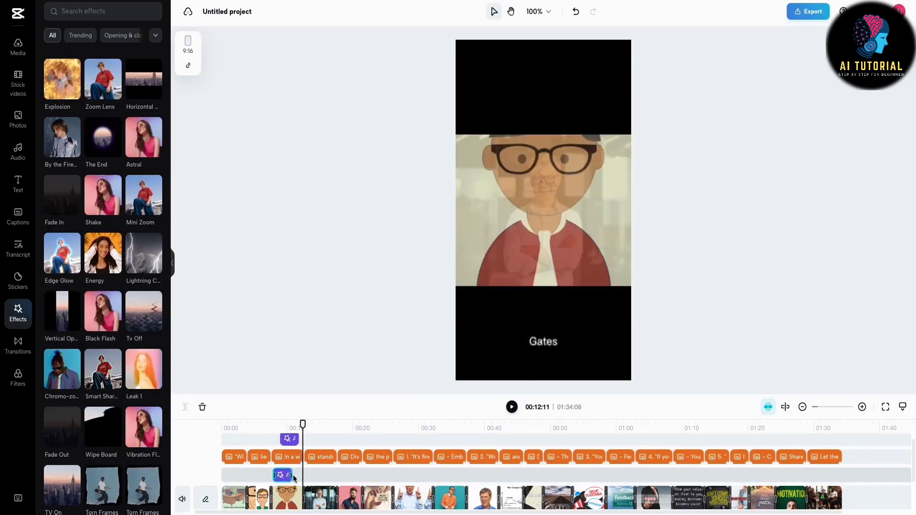
pyautogui.click(511, 406)
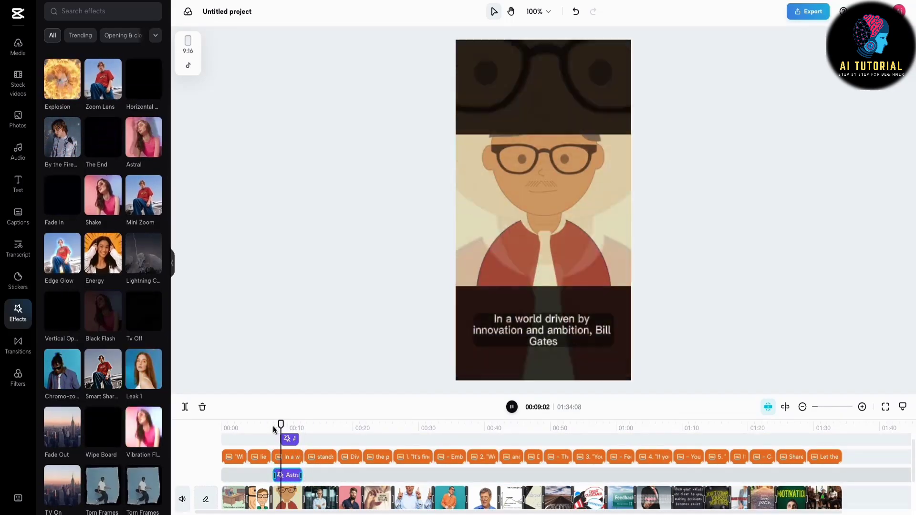
pyautogui.click(17, 283)
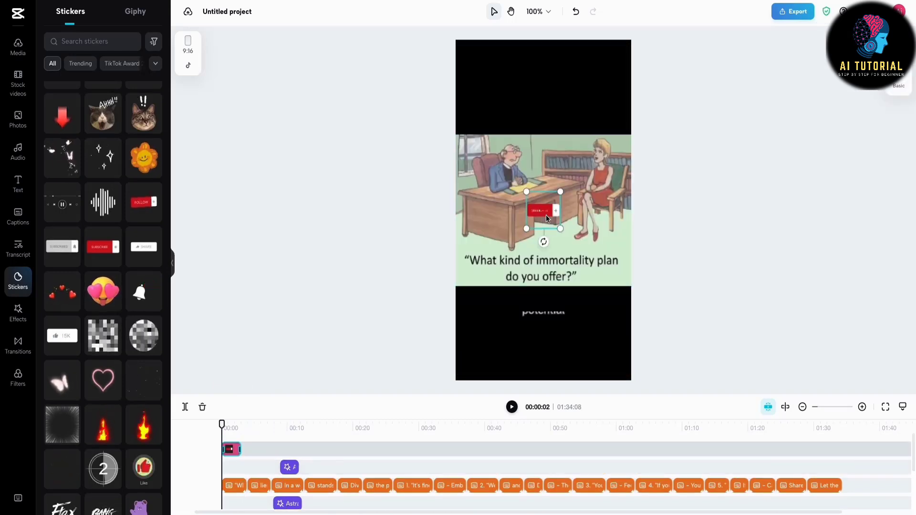
# - Browse the transcript, captions and text template panels, then reach the stock photo library
pyautogui.click(18, 248)
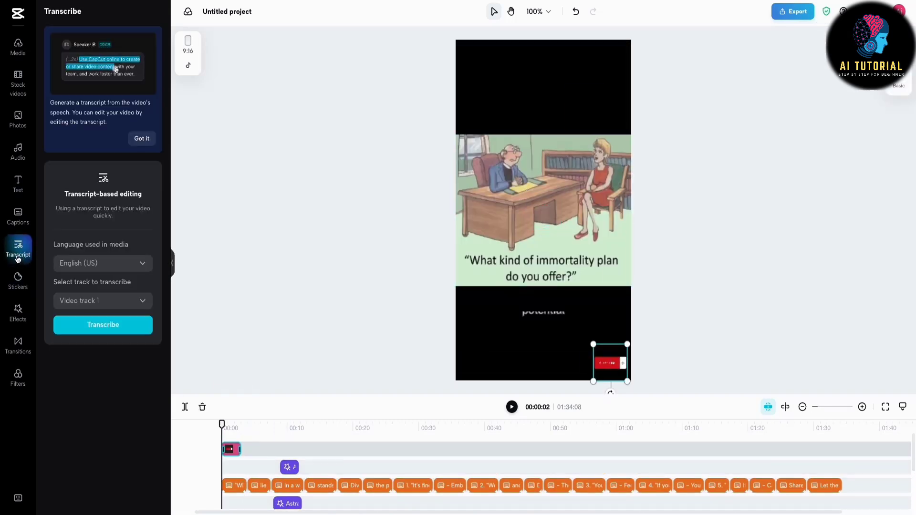
pyautogui.click(17, 216)
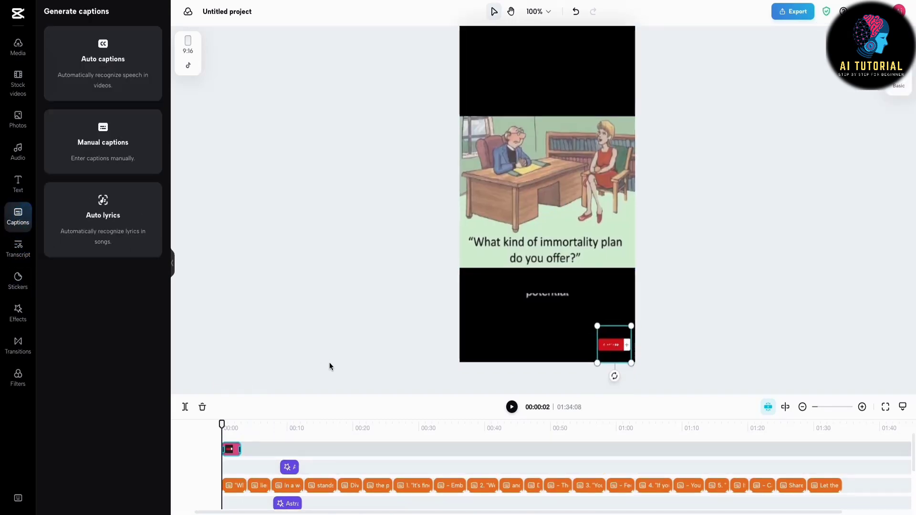
pyautogui.click(17, 184)
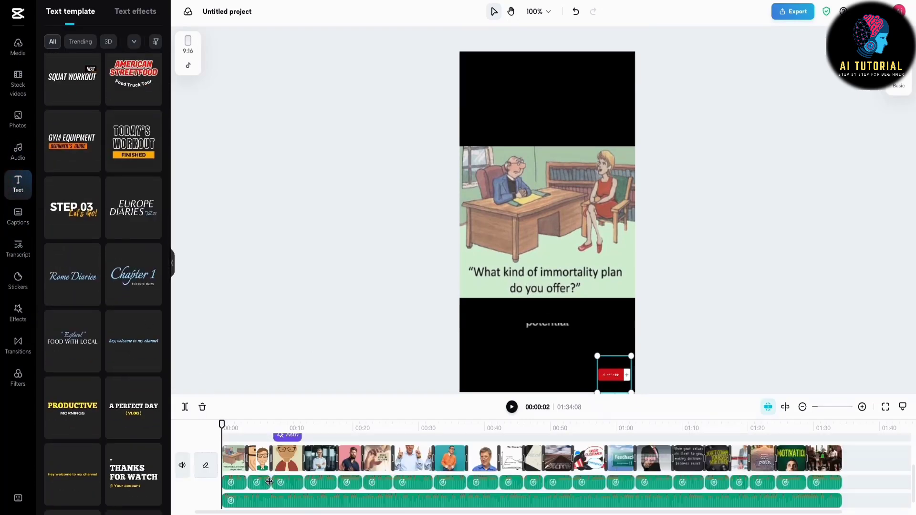
pyautogui.click(17, 120)
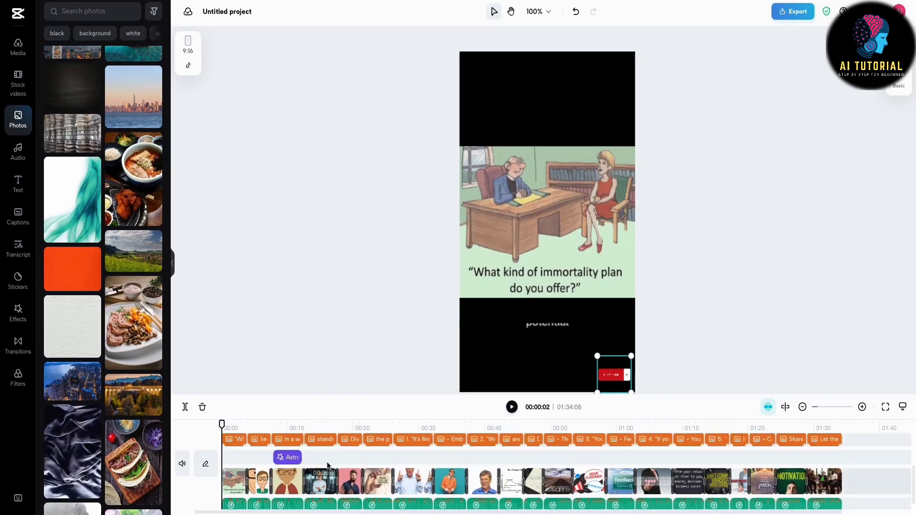
# - Search photos for 'Man' and overlay a stock photo of a man on the clip
pyautogui.moveTo(222, 424); pyautogui.dragTo(288, 423)
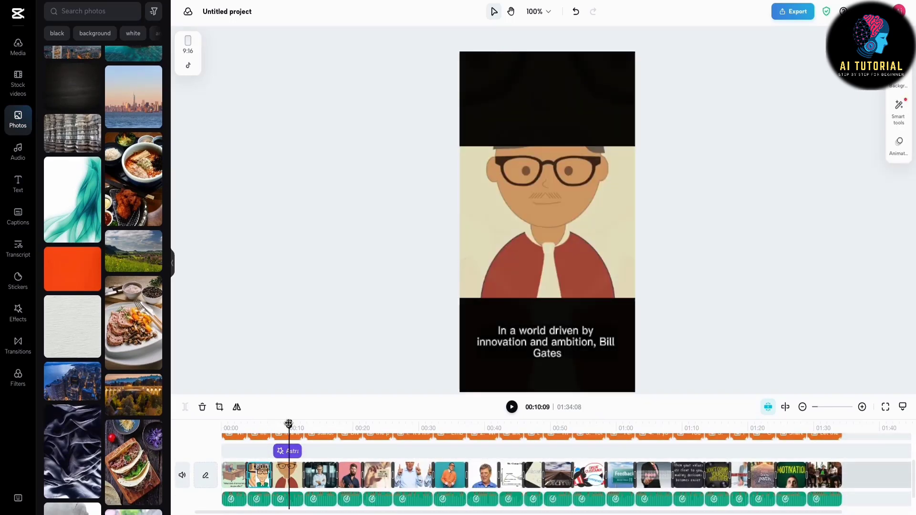
pyautogui.click(91, 11)
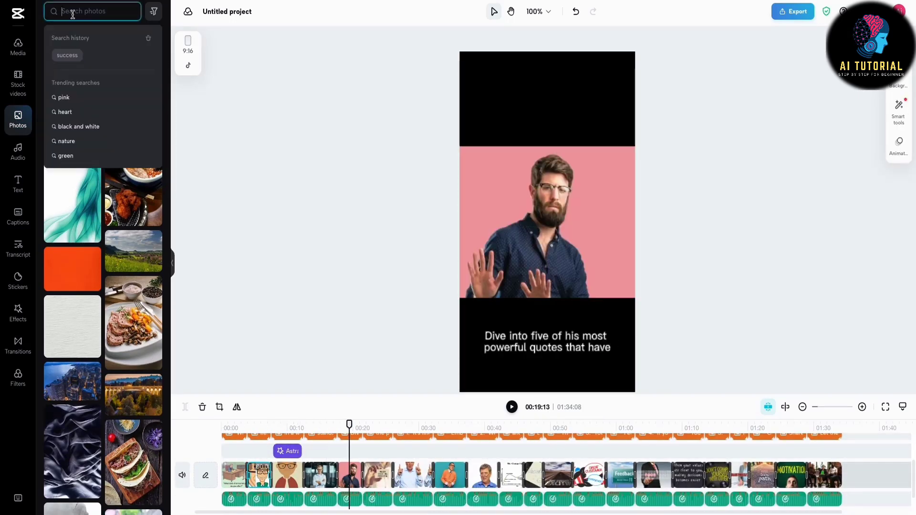
pyautogui.write('Man')
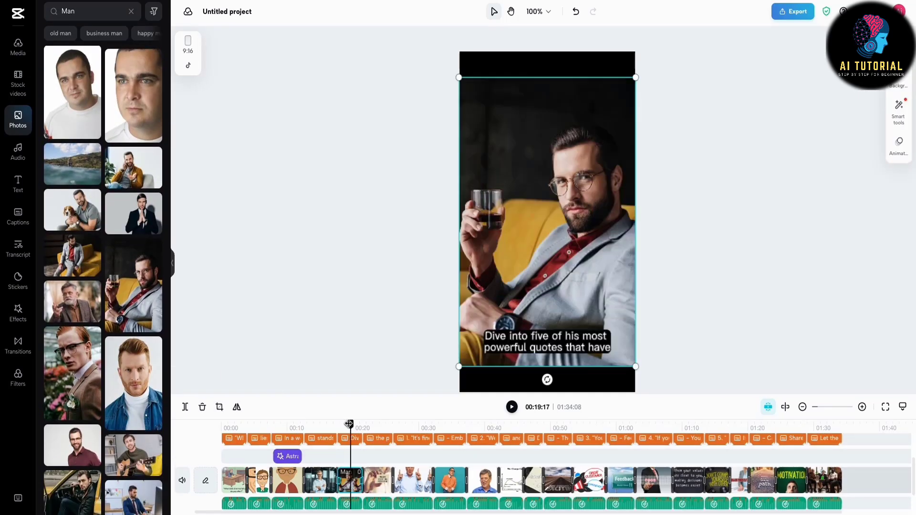
pyautogui.click(17, 83)
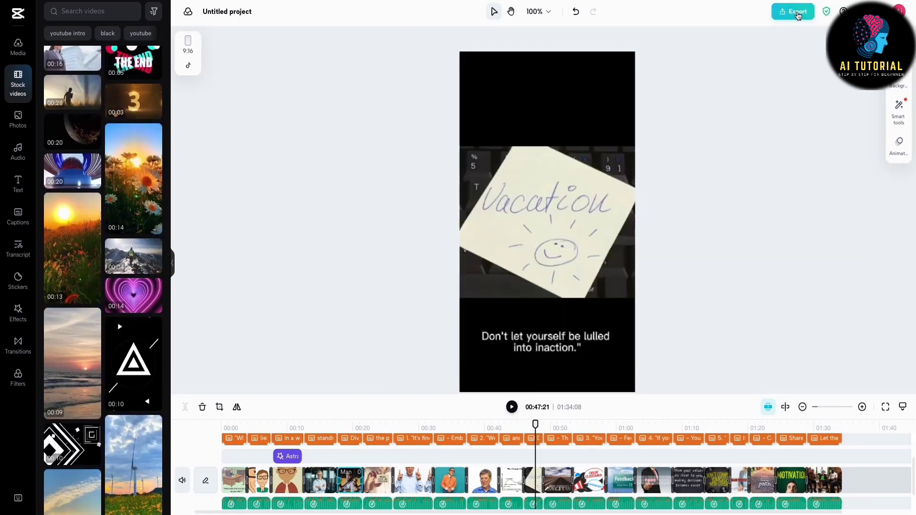
# - Export the video as a 1080p MP4 and download the file
pyautogui.click(792, 11)
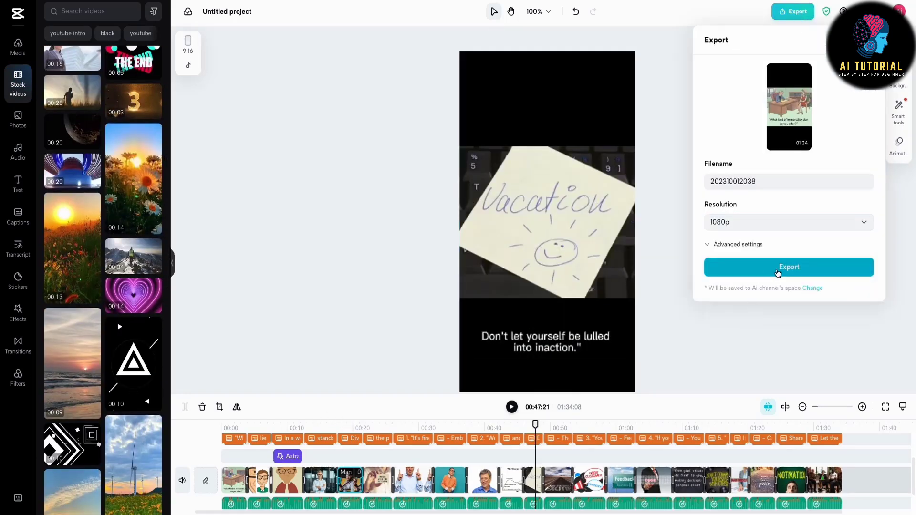
pyautogui.click(788, 267)
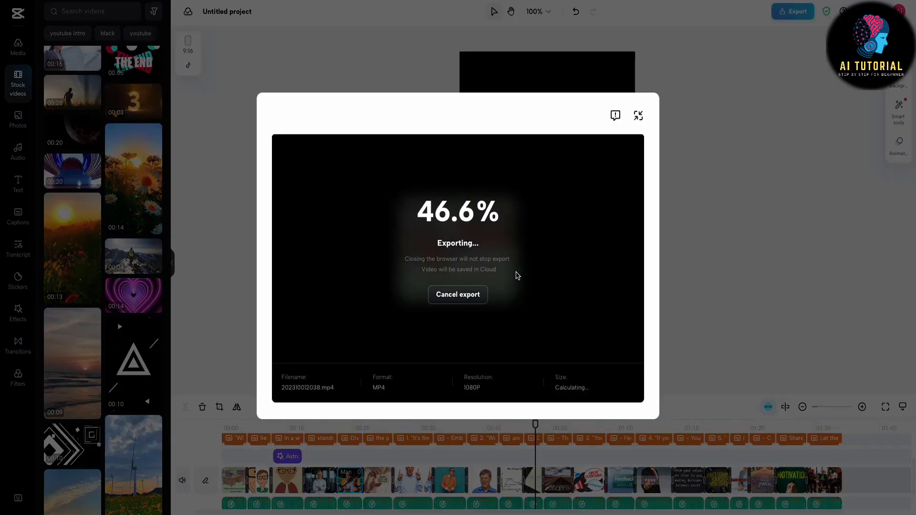
pyautogui.moveTo(573, 147)
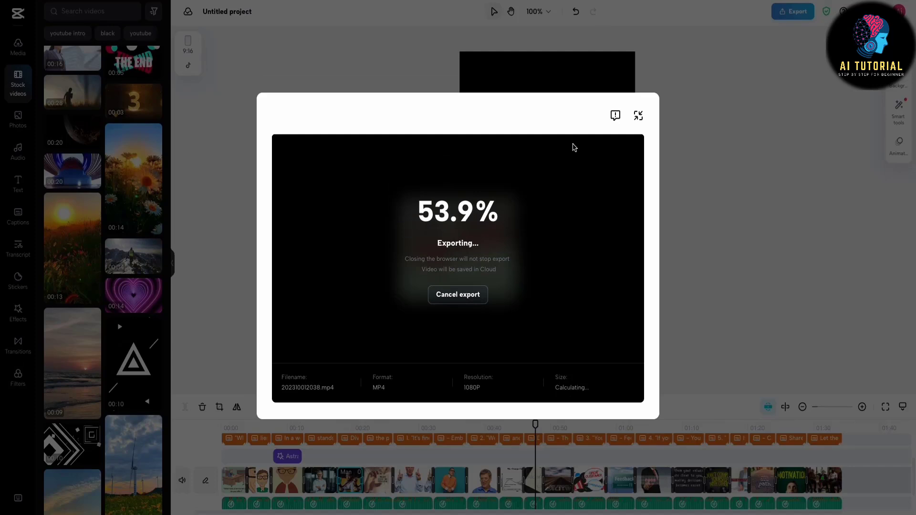
pyautogui.moveTo(459, 334)
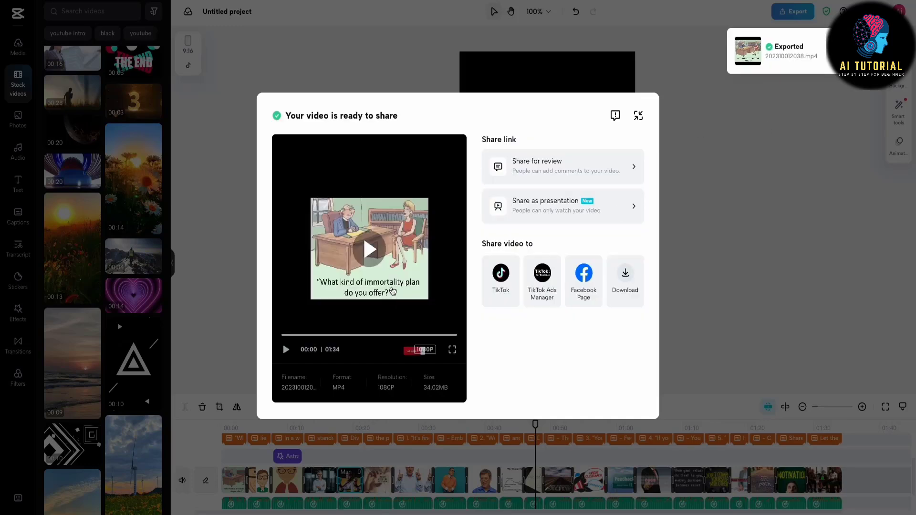
pyautogui.click(624, 278)
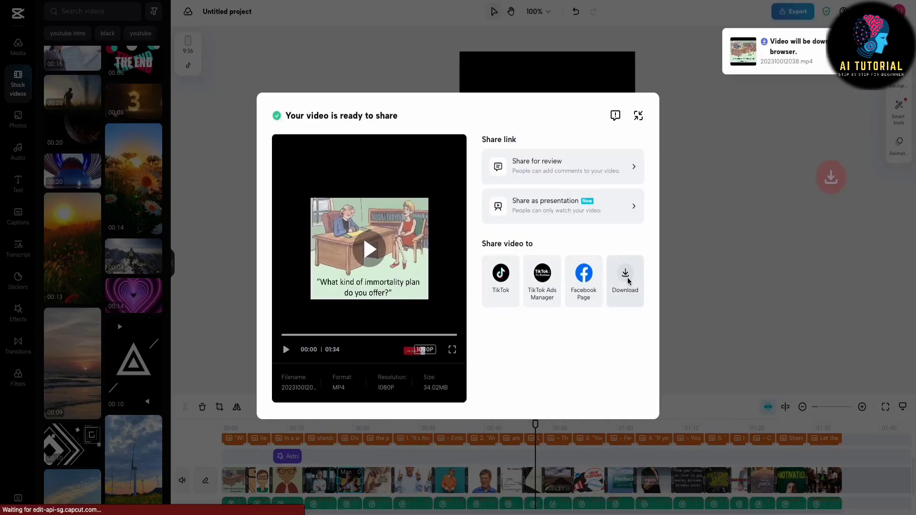